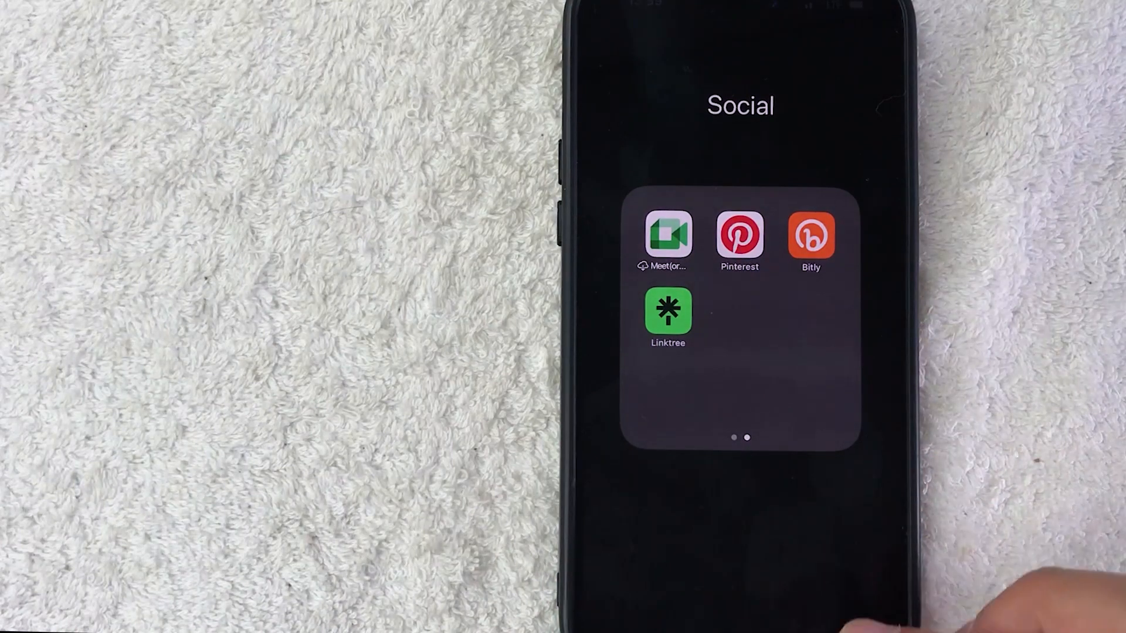
# - Launch Linktree from the Social folder to reach its Links page
pyautogui.click(666, 310)
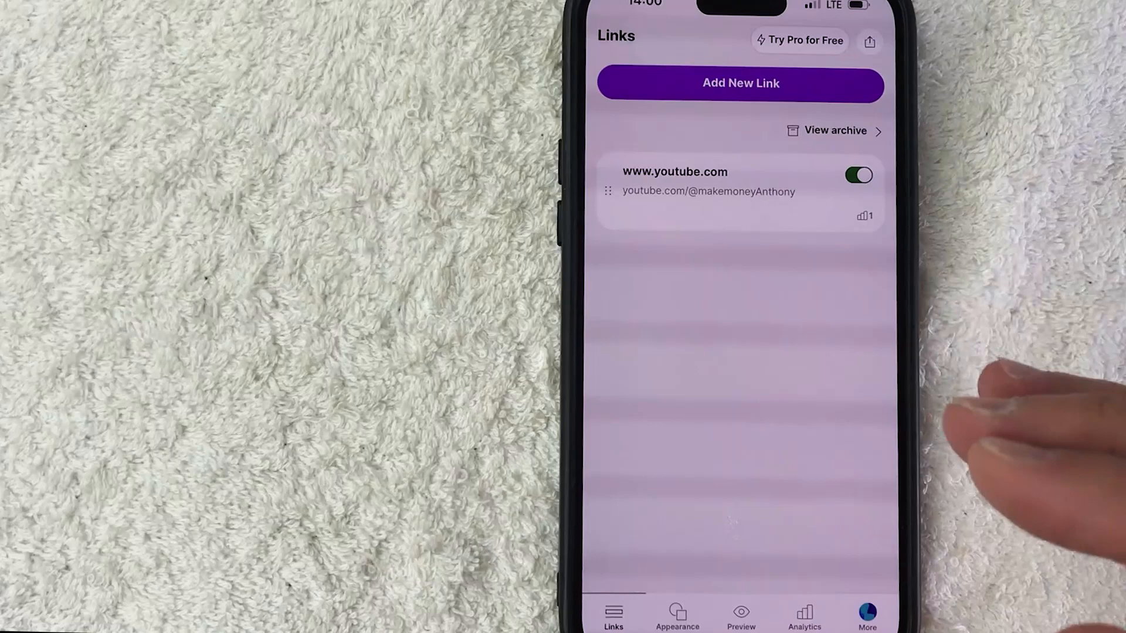
pyautogui.moveTo(898, 359)
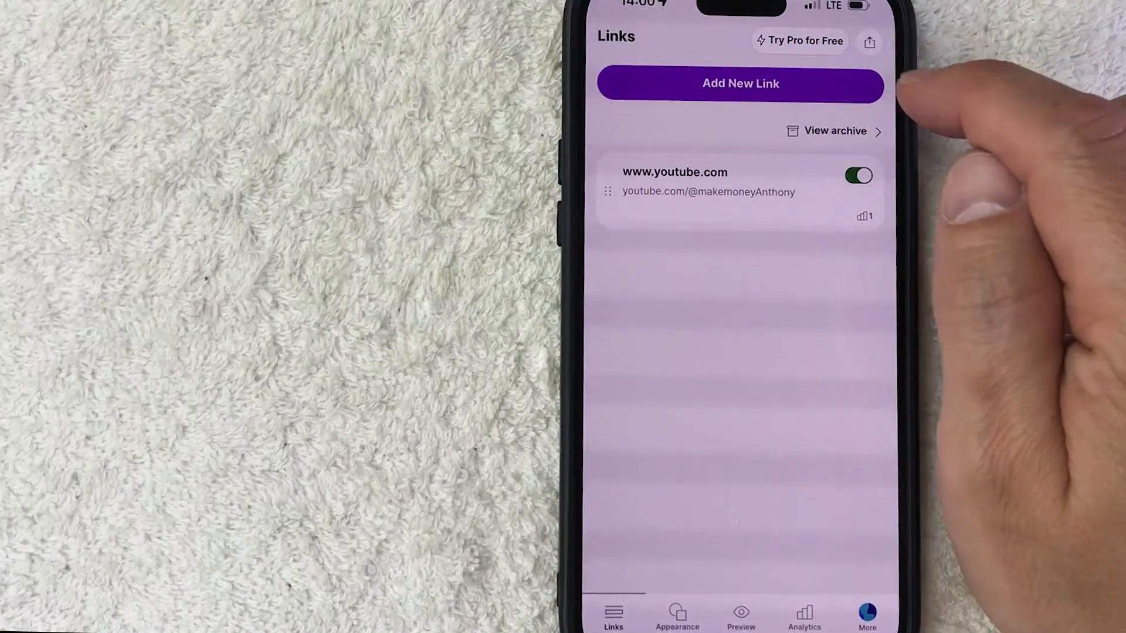
# - Open the Share Your Linktree sheet with social sharing, QR code and copyable link
pyautogui.click(869, 41)
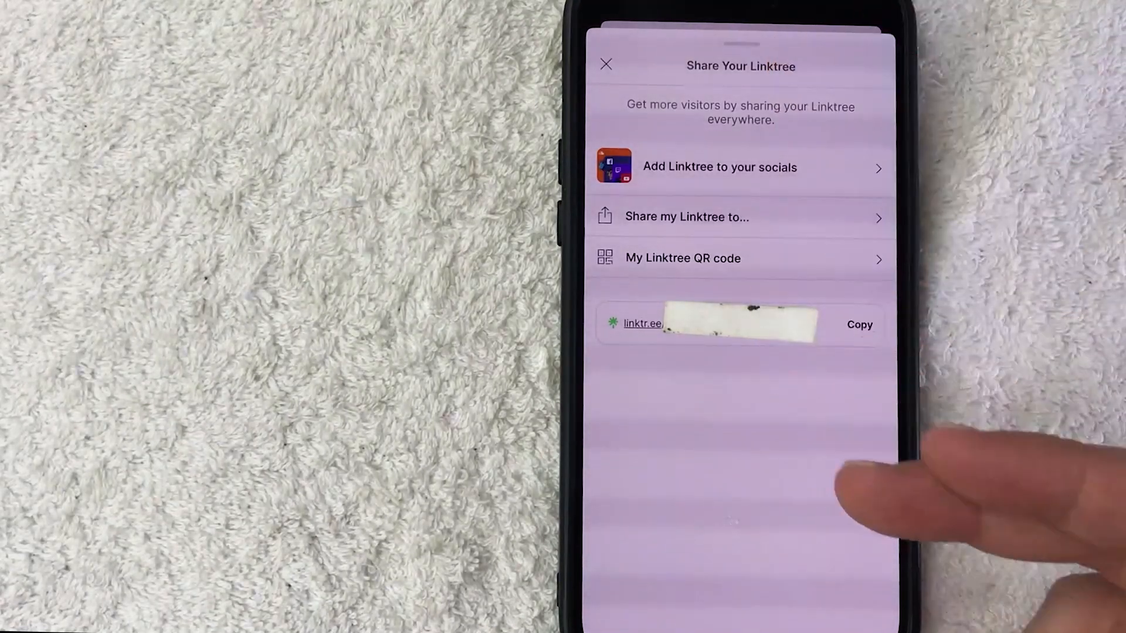